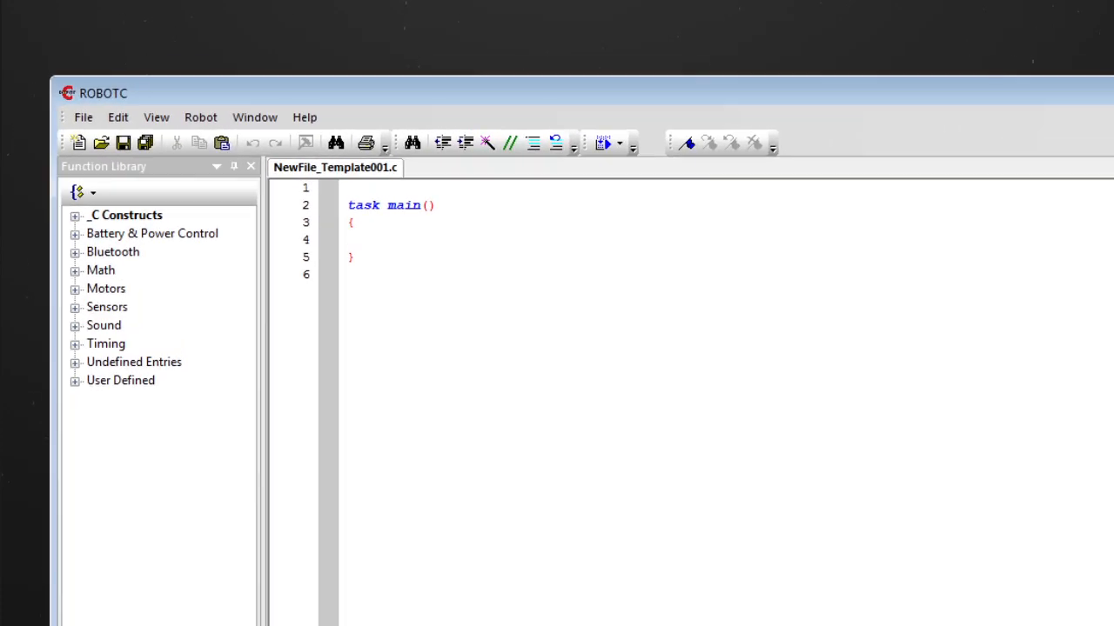
View and close the Help license management window, then set the compiler target to Virtual Worlds.
left_click(305, 116)
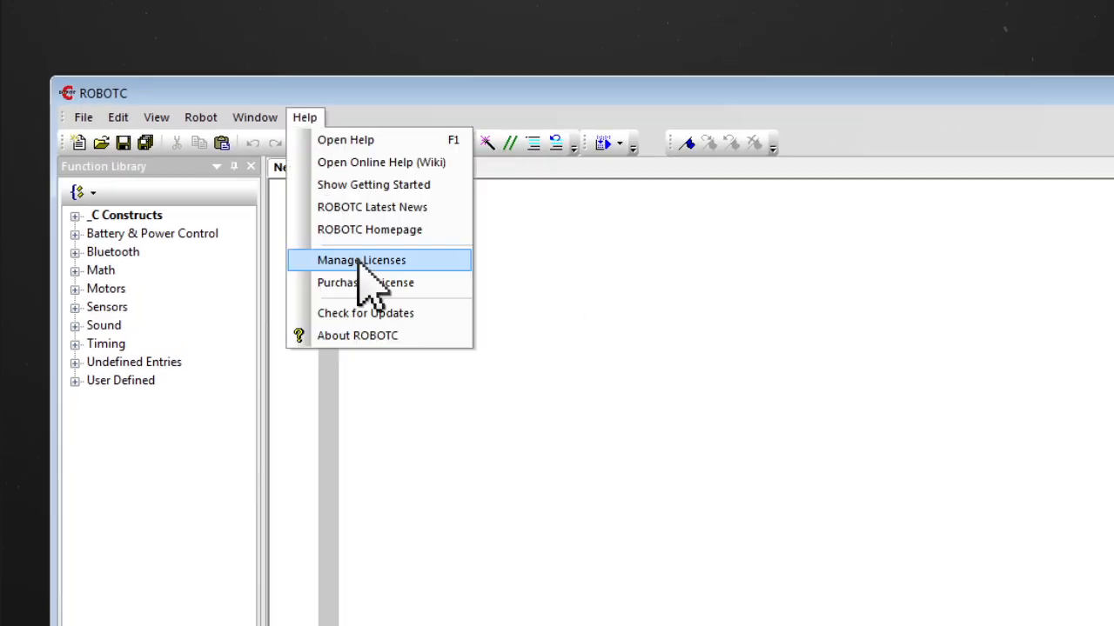
left_click(360, 260)
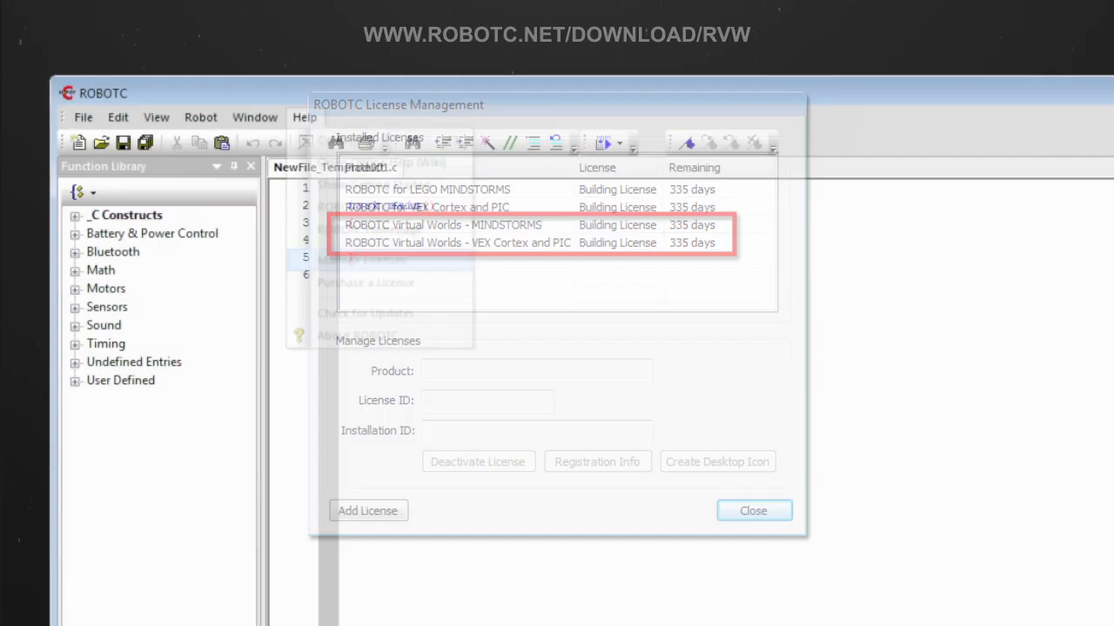
left_click(752, 511)
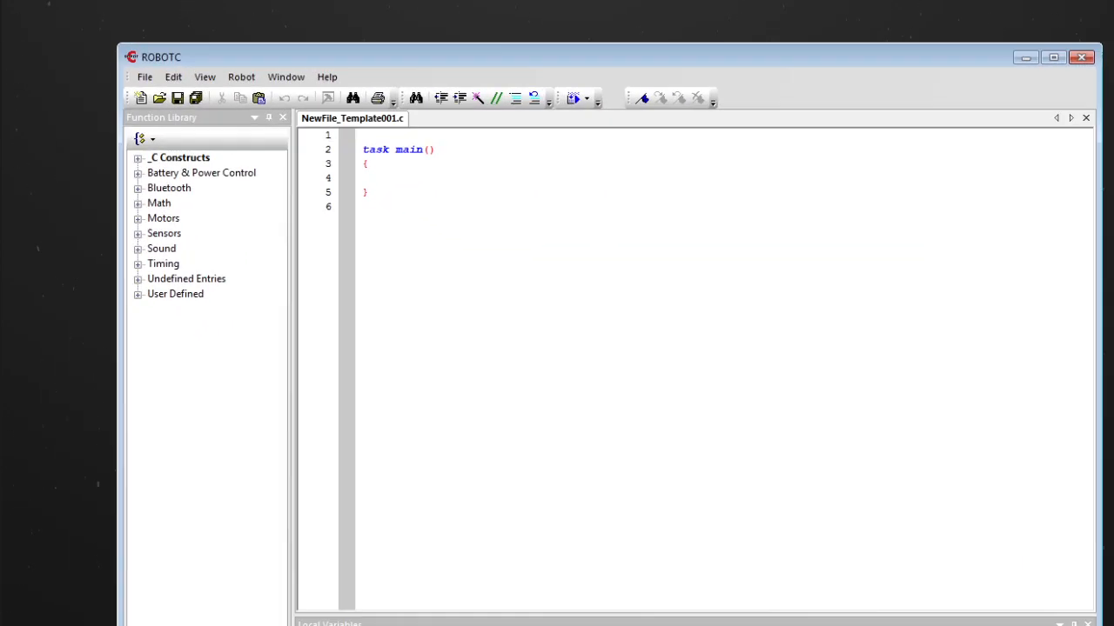
left_click(241, 76)
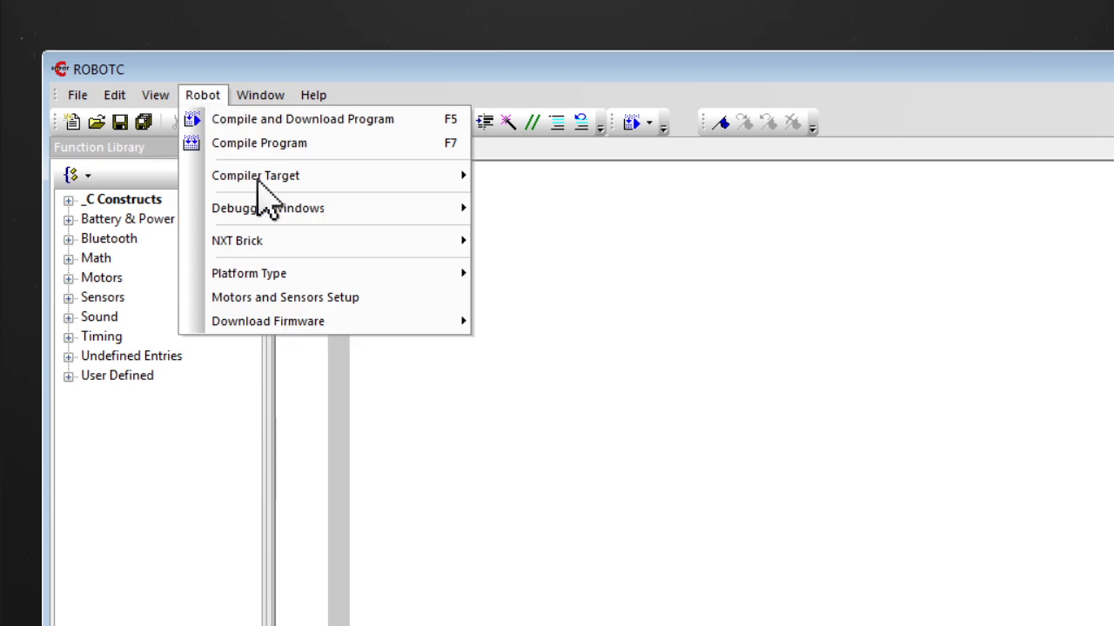
mouse_move(255, 175)
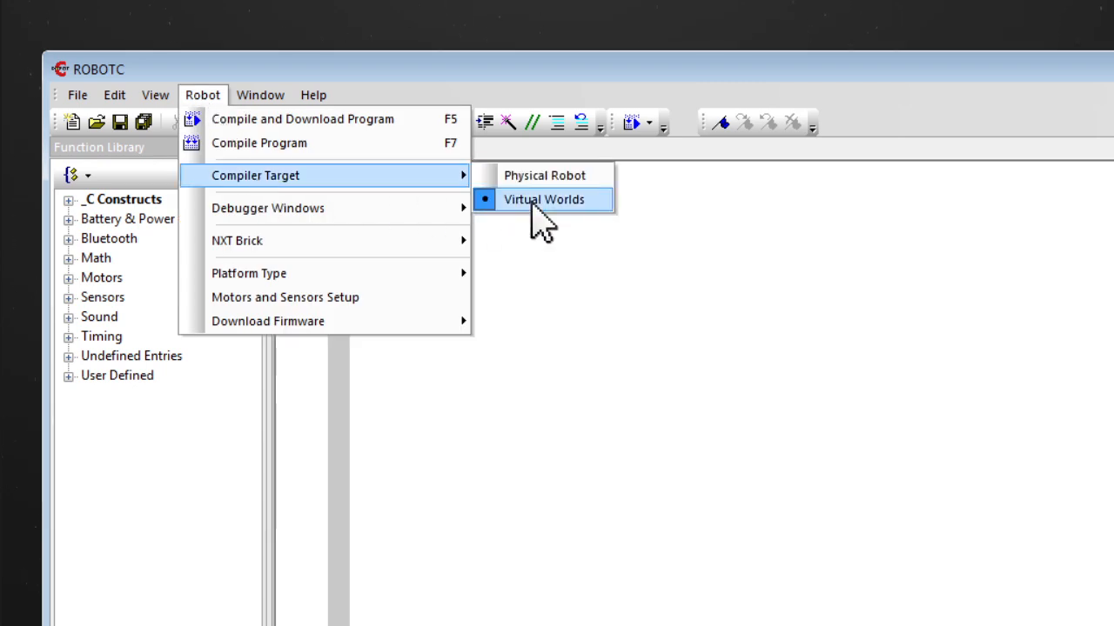
left_click(544, 199)
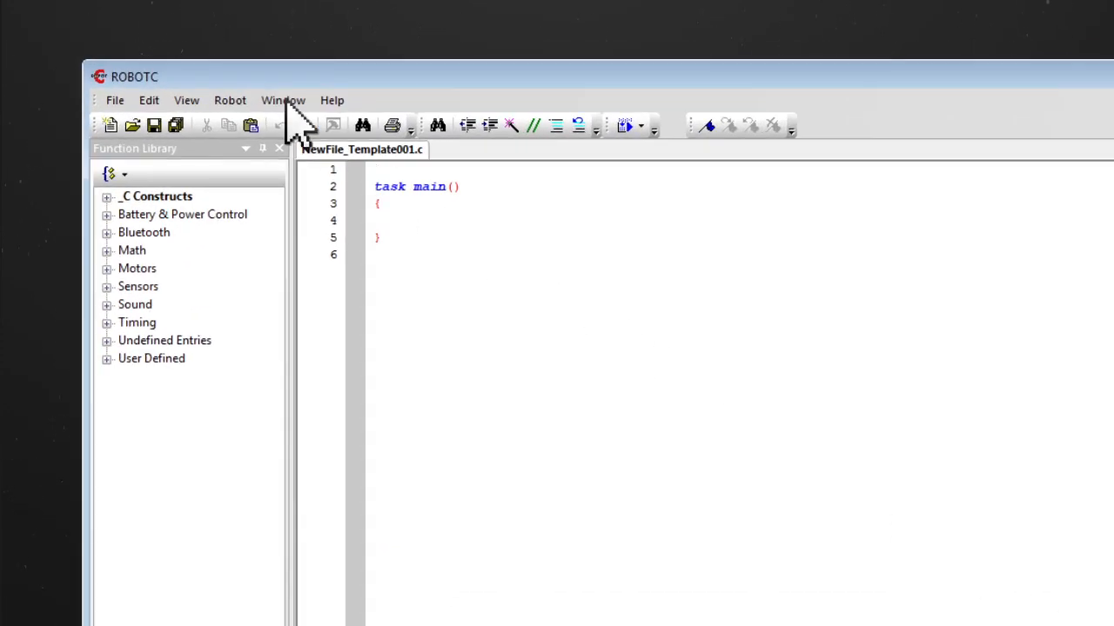
Launch the RVW Level Builder utility from the Window menu.
left_click(282, 100)
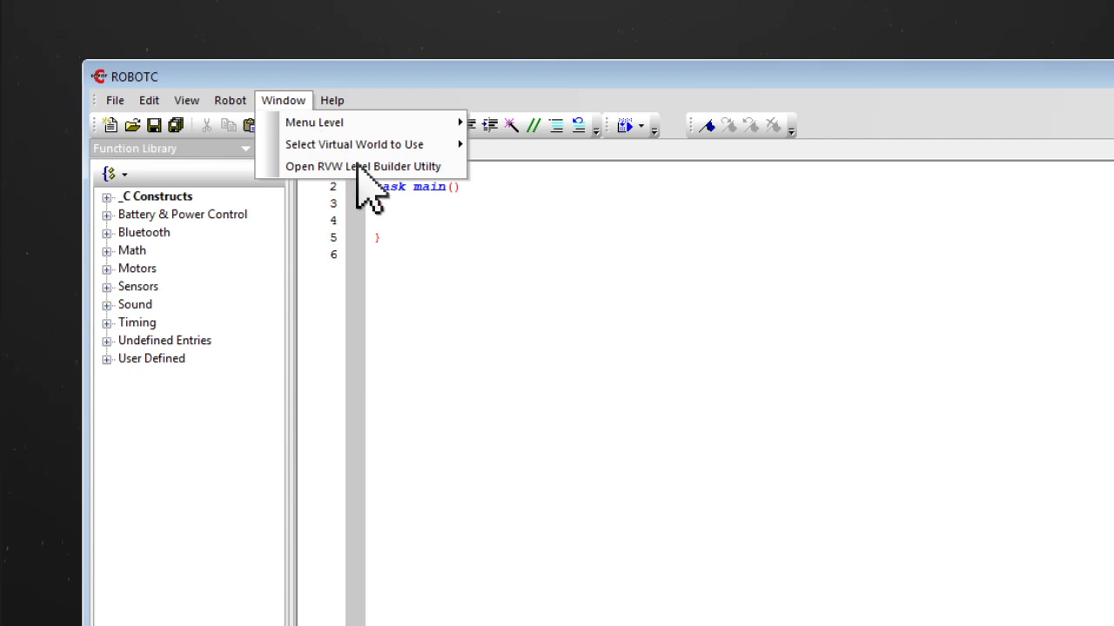
mouse_move(362, 166)
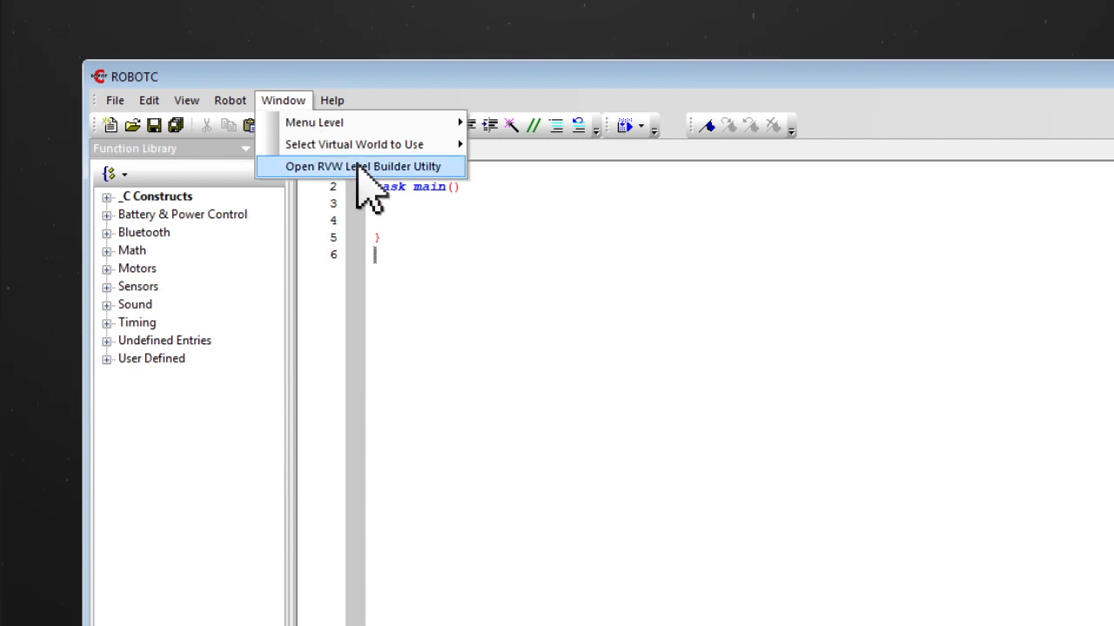
left_click(364, 166)
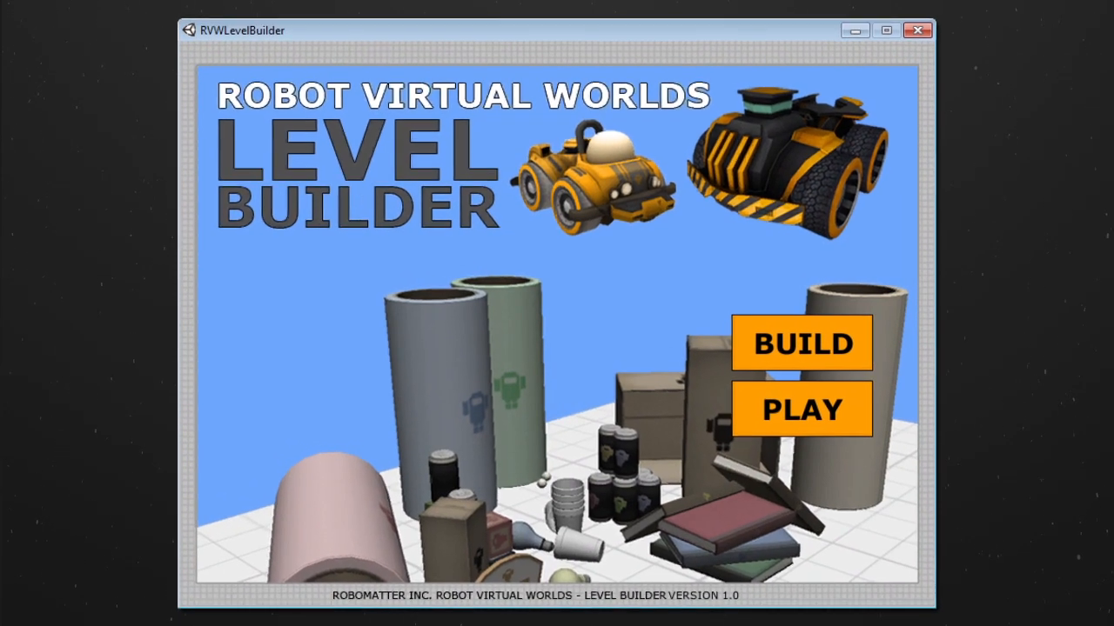
Enter BUILD mode to open an untitled level with two soccer balls and a start tile.
left_click(800, 342)
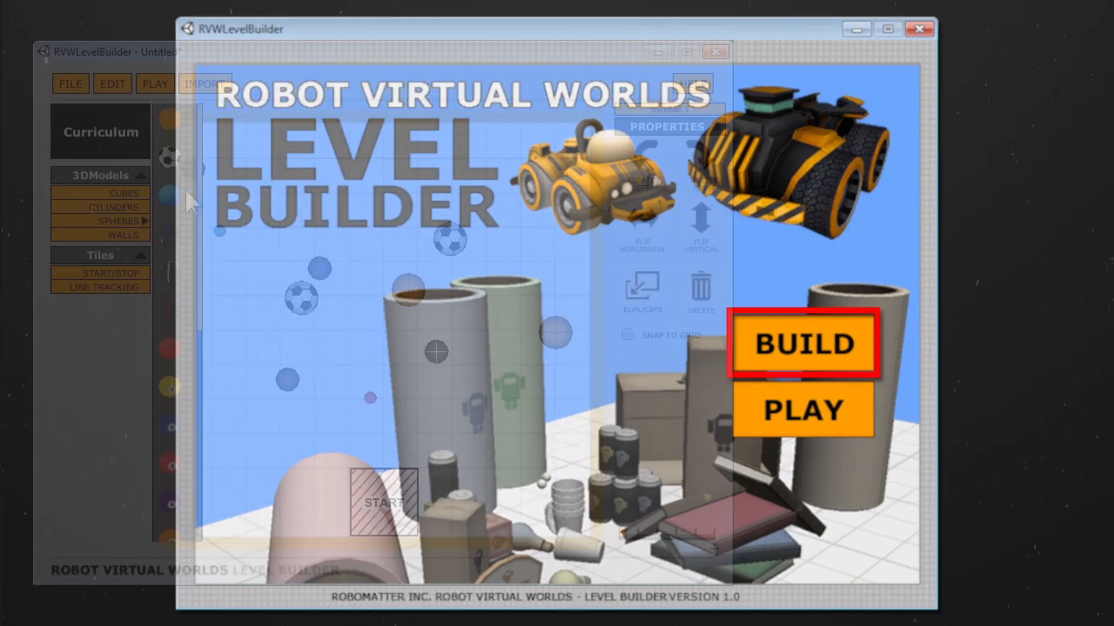
left_click(802, 341)
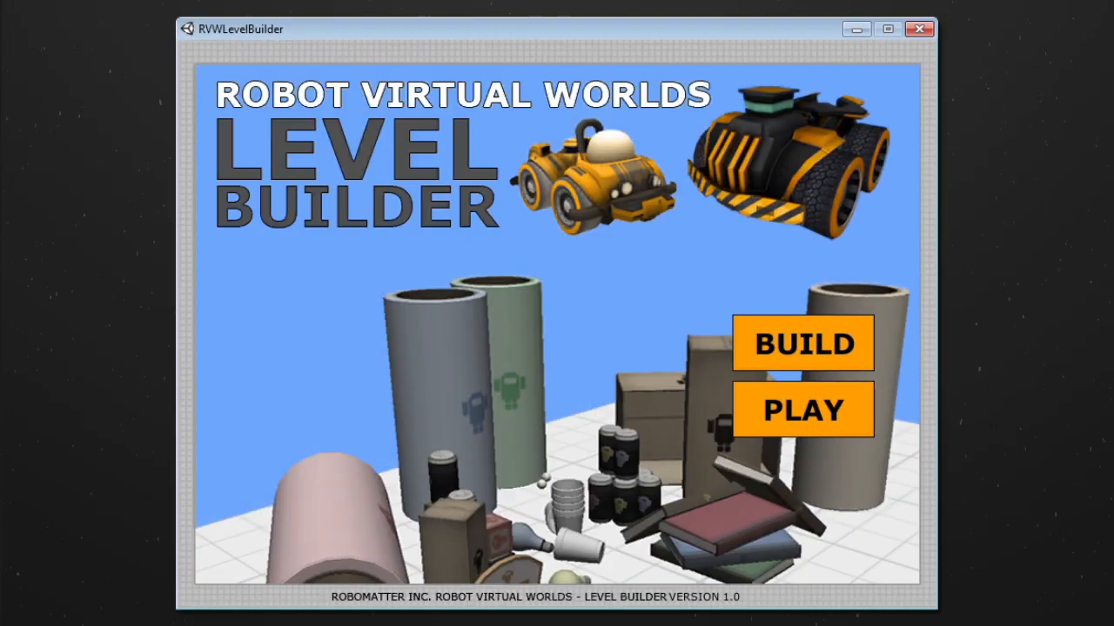
left_click(801, 343)
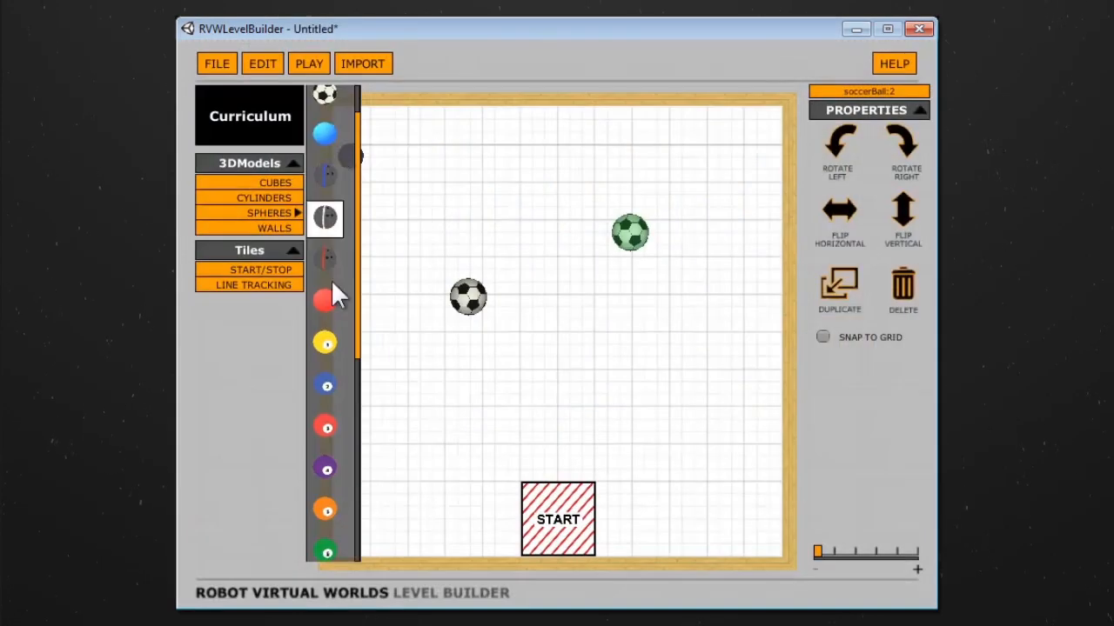